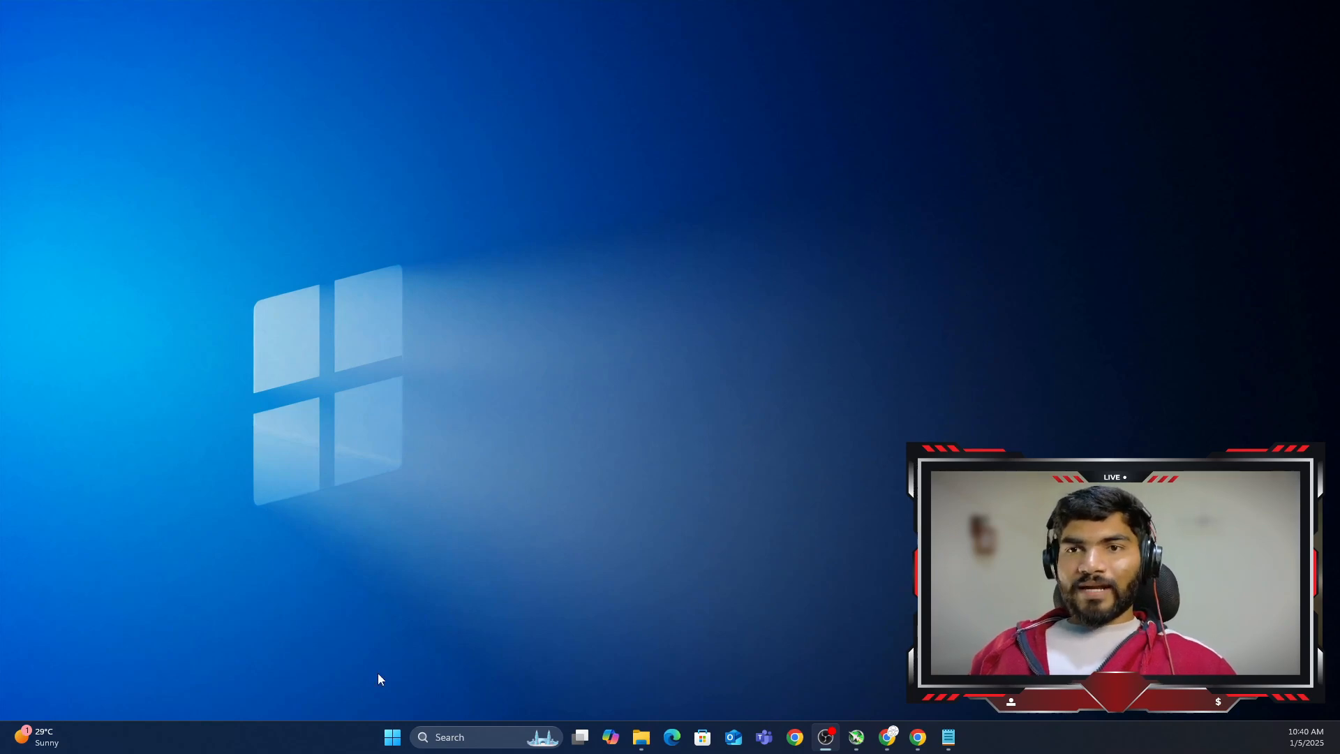
{"action": "mouse_move", "coordinate": [449, 737]}
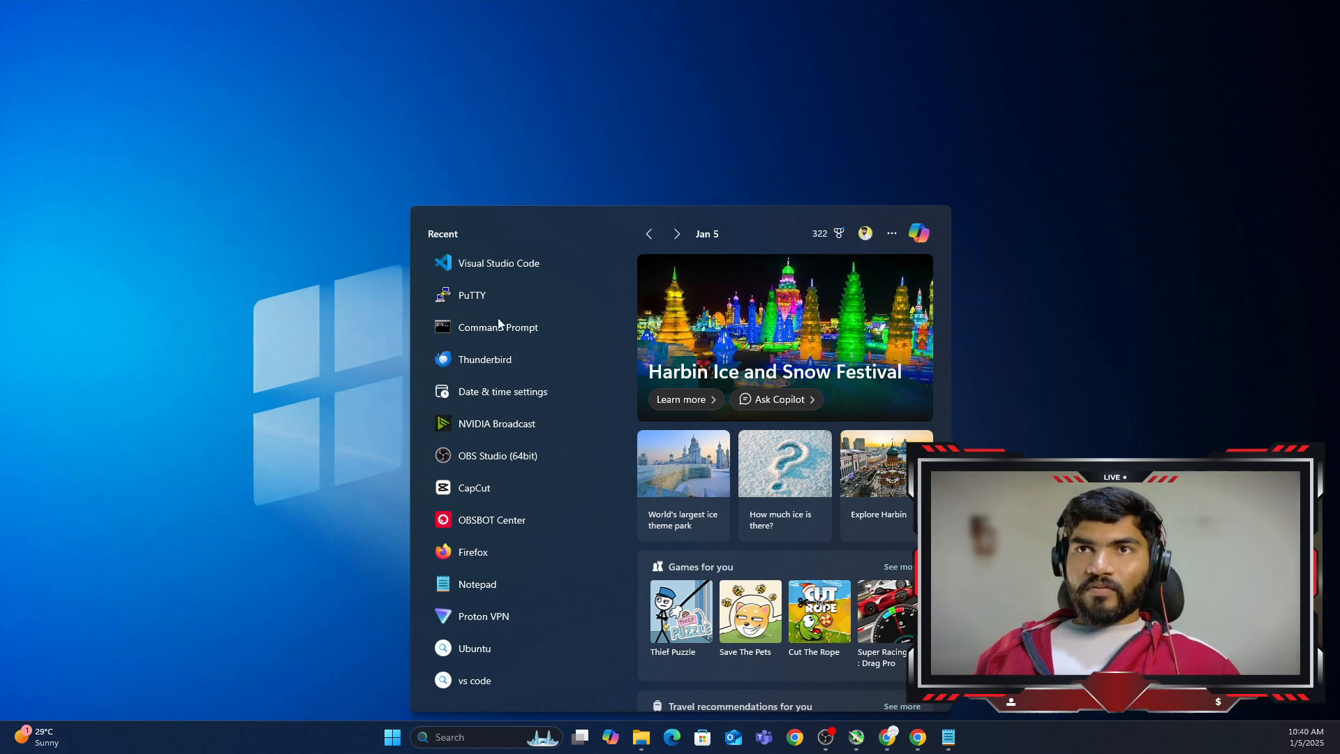
Step: Launch a new Command Prompt window from the Start menu's Recent list
{"action": "left_click", "coordinate": [496, 327]}
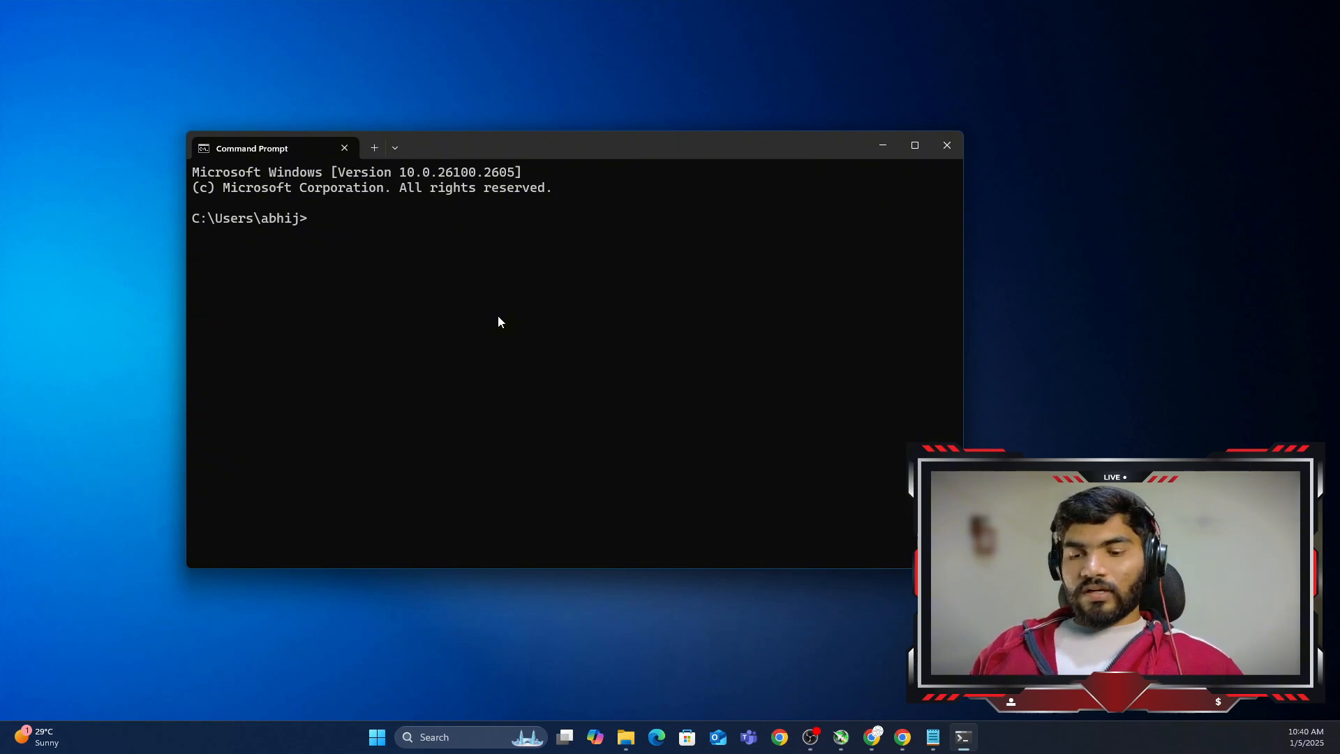
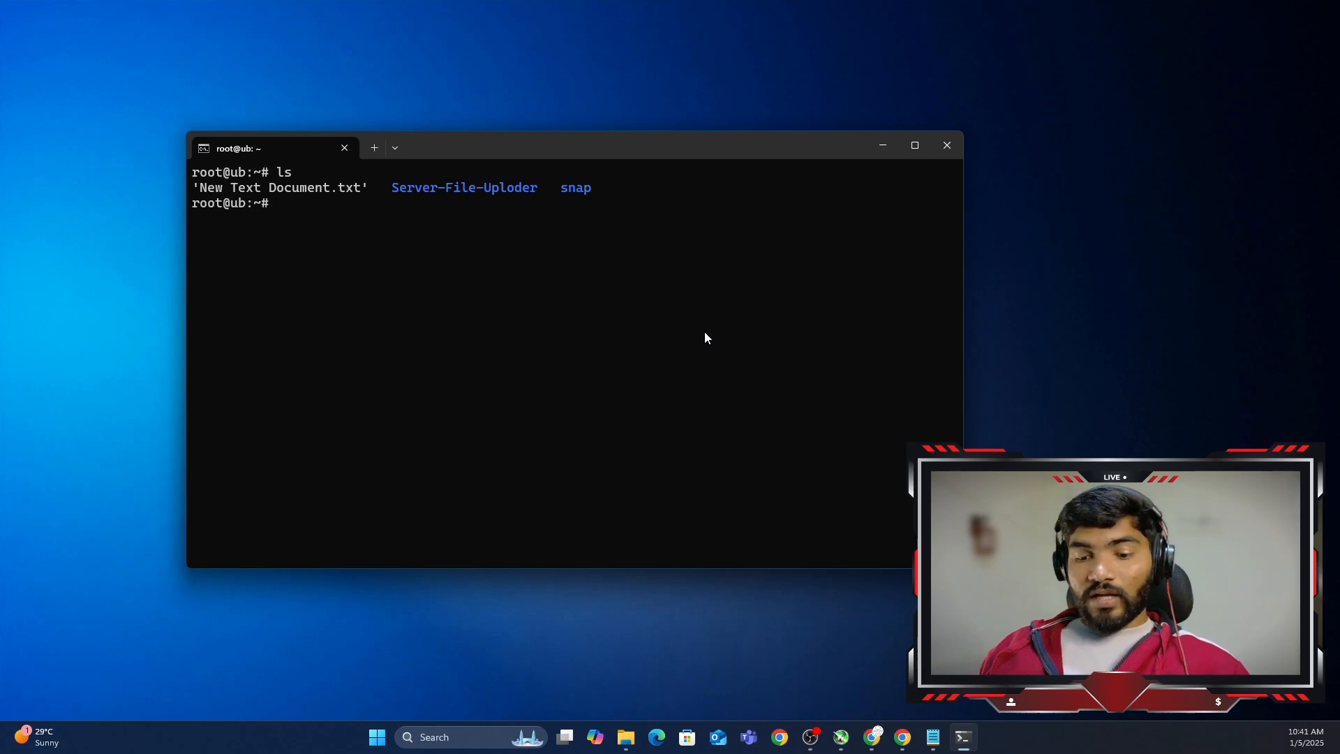
Step: Attempt zip -o out.zip on the server files, which fails because zip is missing
{"action": "type", "text": "zip"}
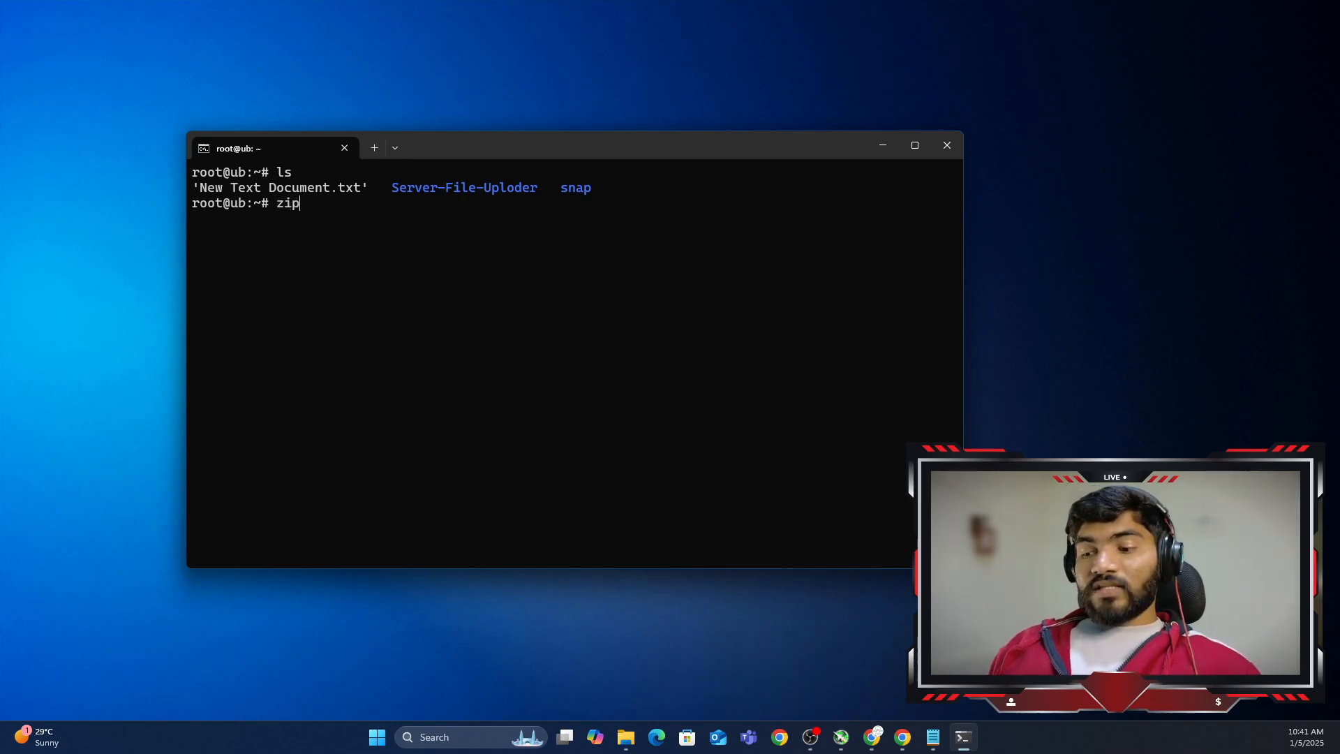
{"action": "type", "text": "-o"}
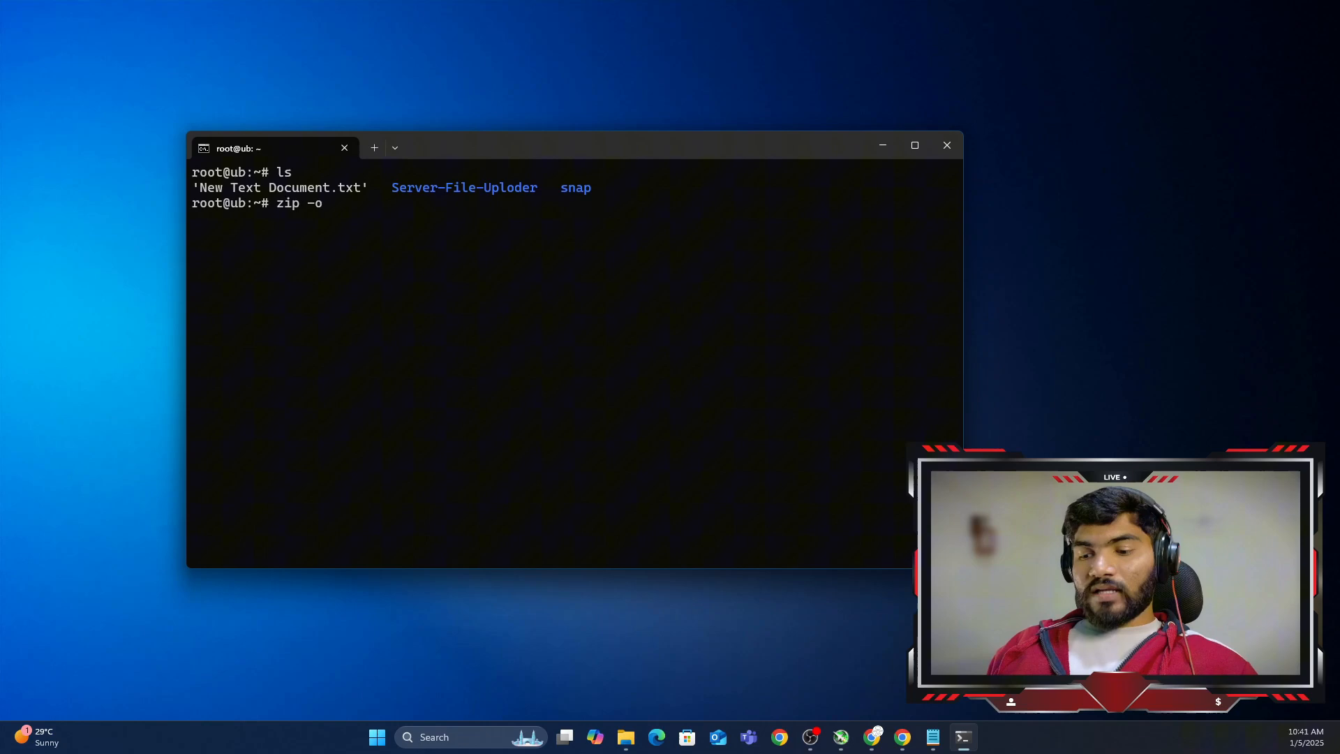
{"action": "type", "text": "out.zip 'New Text Document.txt'   Server-File-Uploder"}
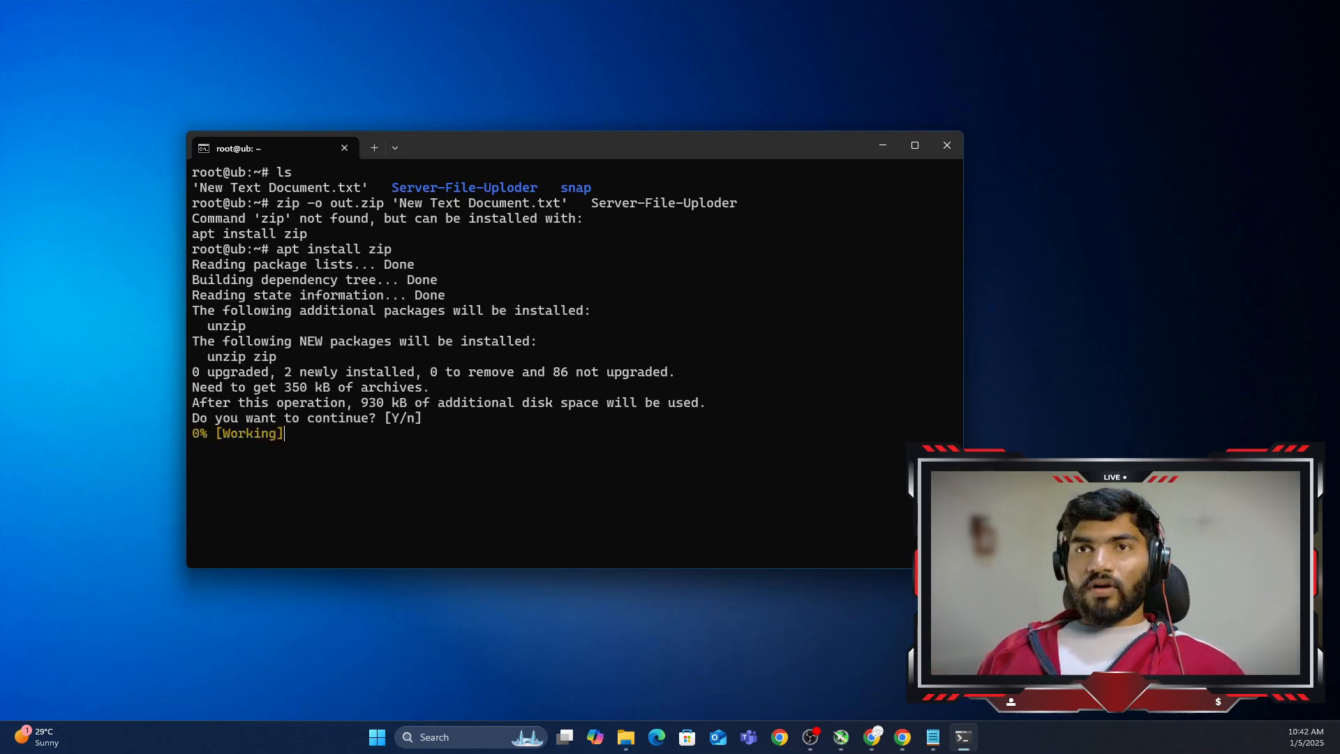
Step: Confirm the zip install with Y and rerun the archive of the text document and Server-File-Uploder
{"action": "type", "text": "Y"}
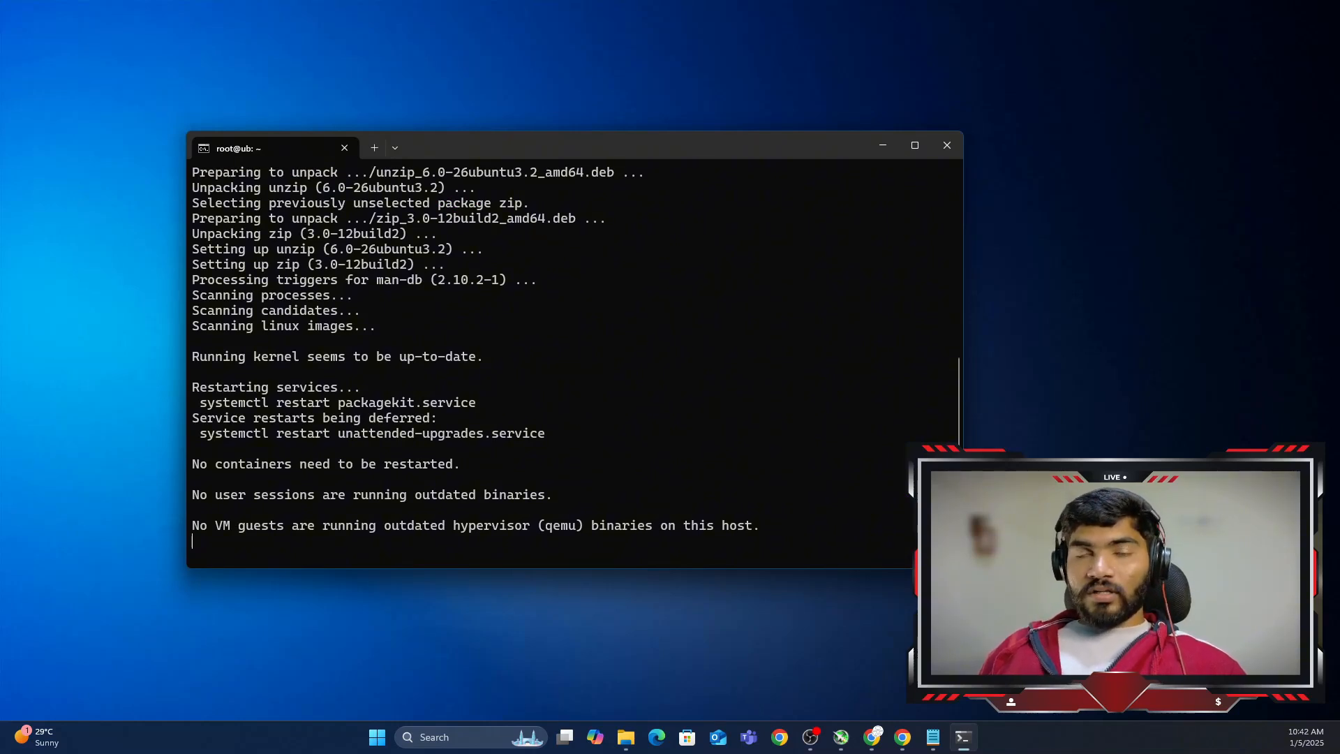
{"action": "type", "text": "c"}
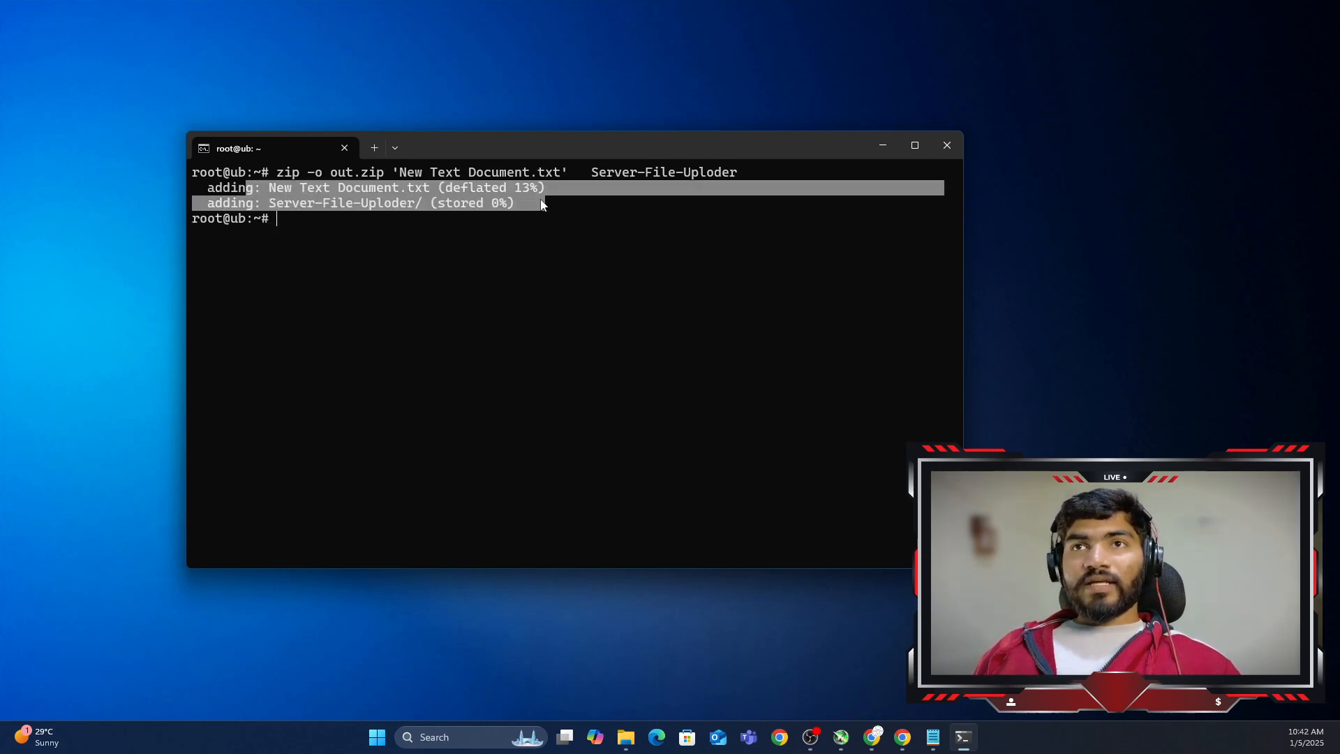
Step: List the home directory to verify out.zip exists, beginning the python3 server command
{"action": "type", "text": "ls"}
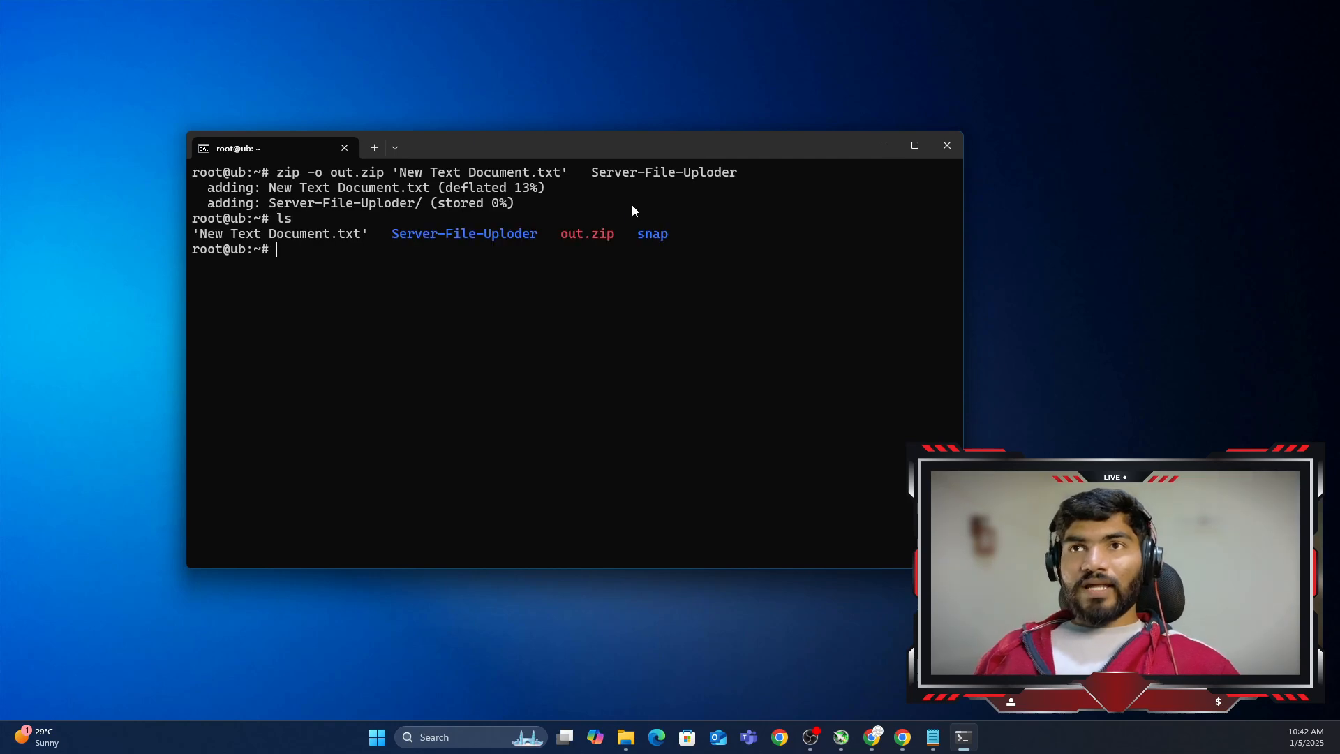
{"action": "mouse_move", "coordinate": [613, 335]}
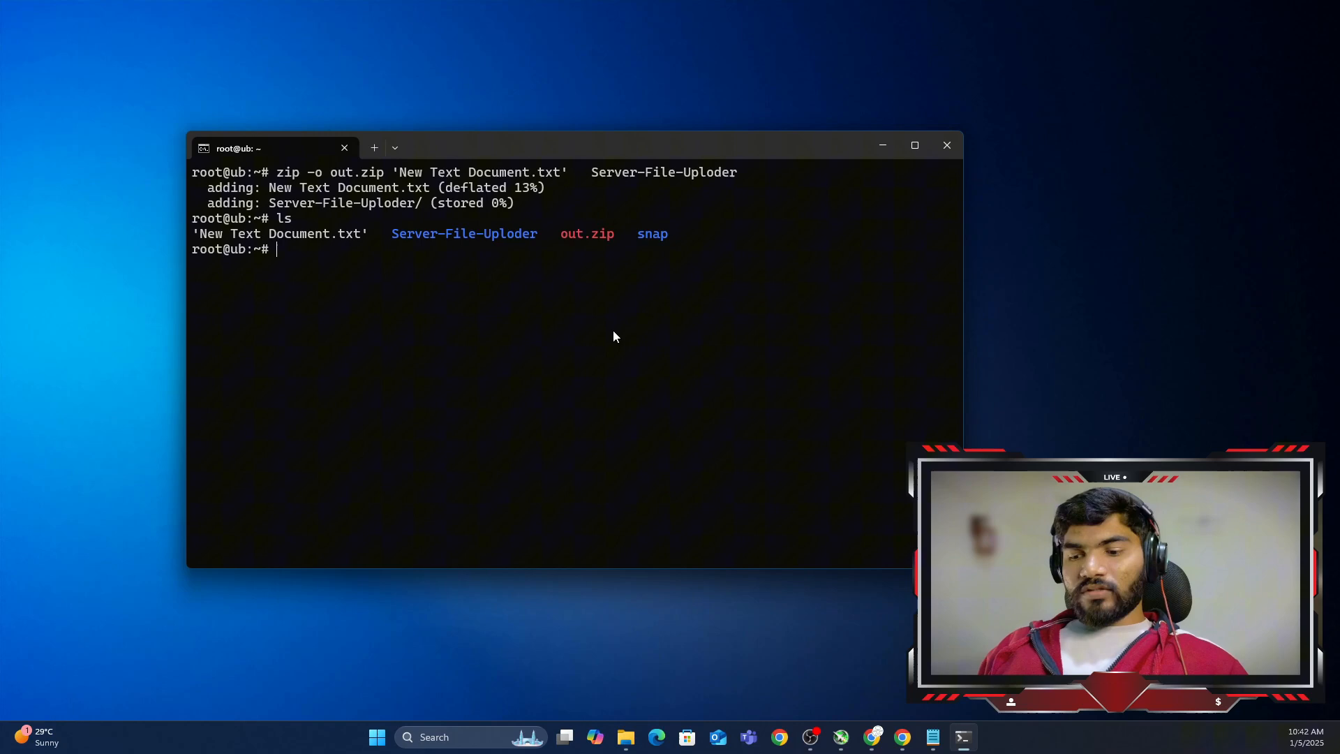
{"action": "type", "text": "python3 -m http."}
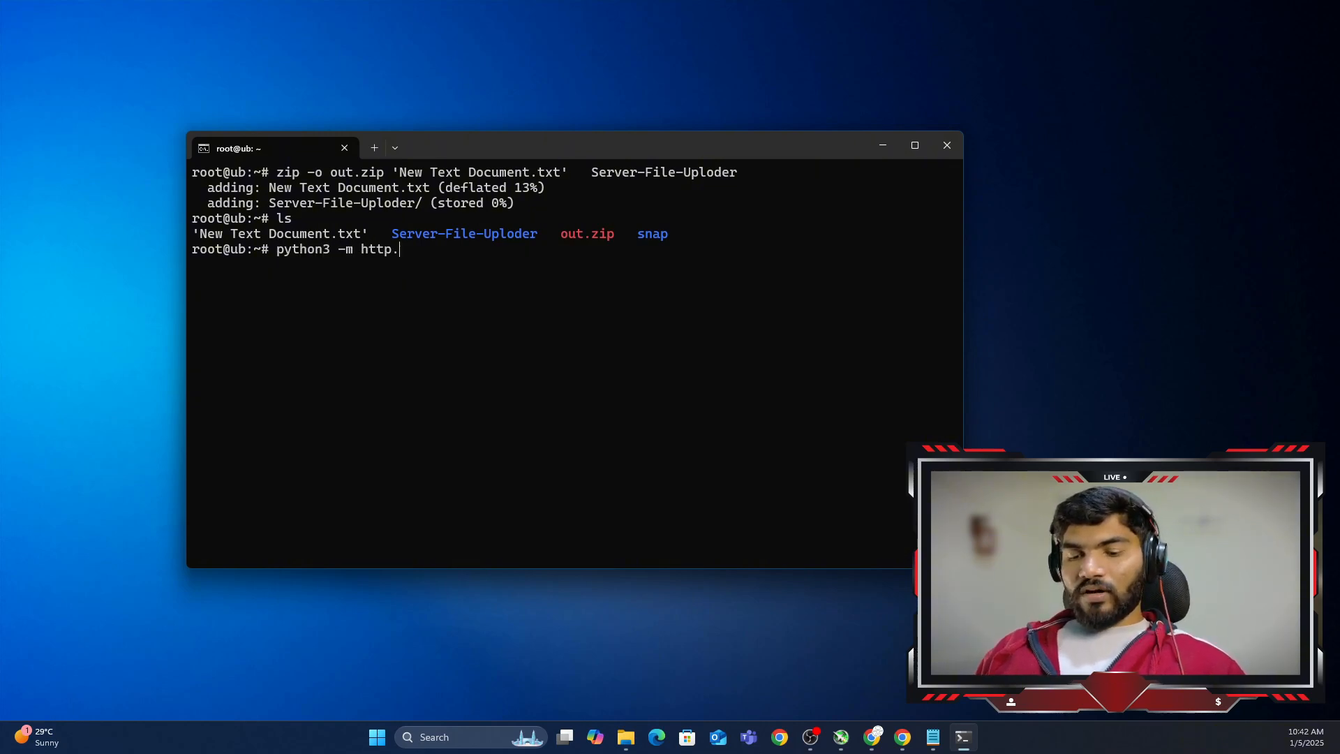
Step: Run python3 -m http.server, stop it, then fetch the public IP with curl ipconfig.io
{"action": "key", "text": "Return"}
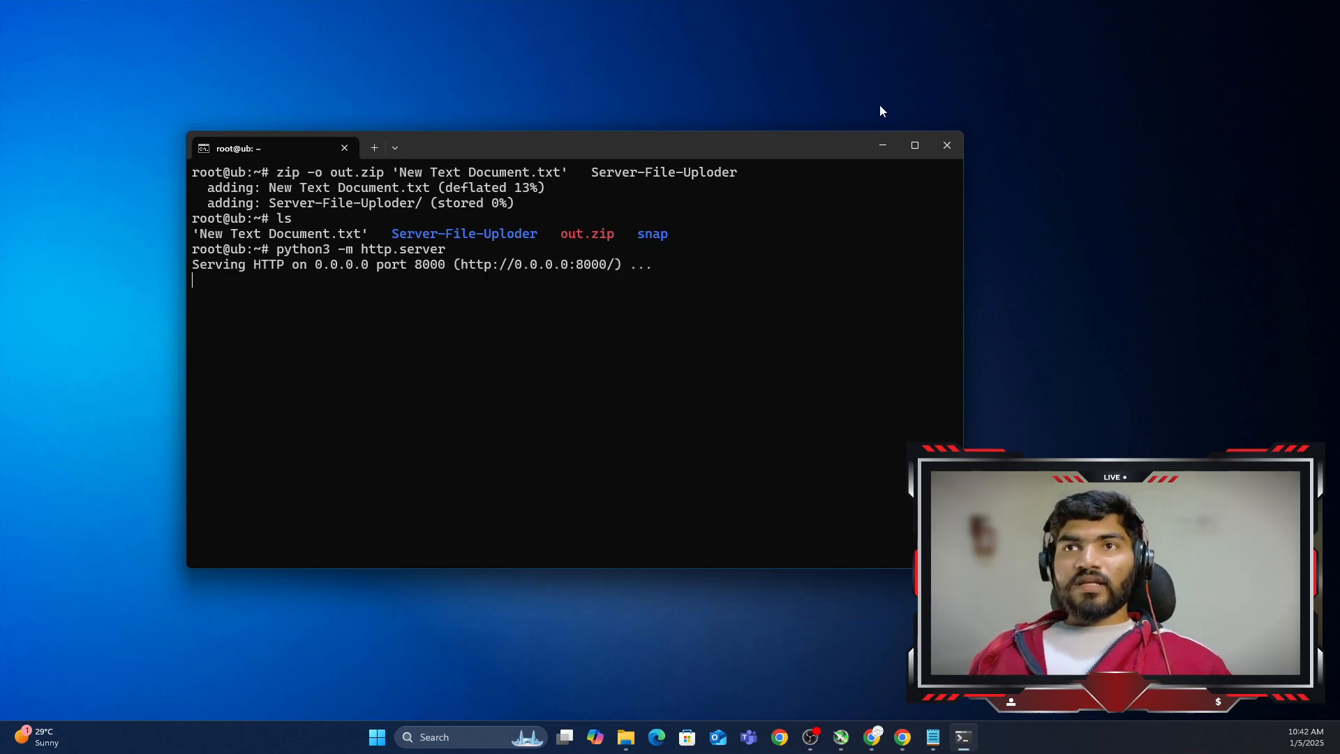
{"action": "mouse_move", "coordinate": [536, 264]}
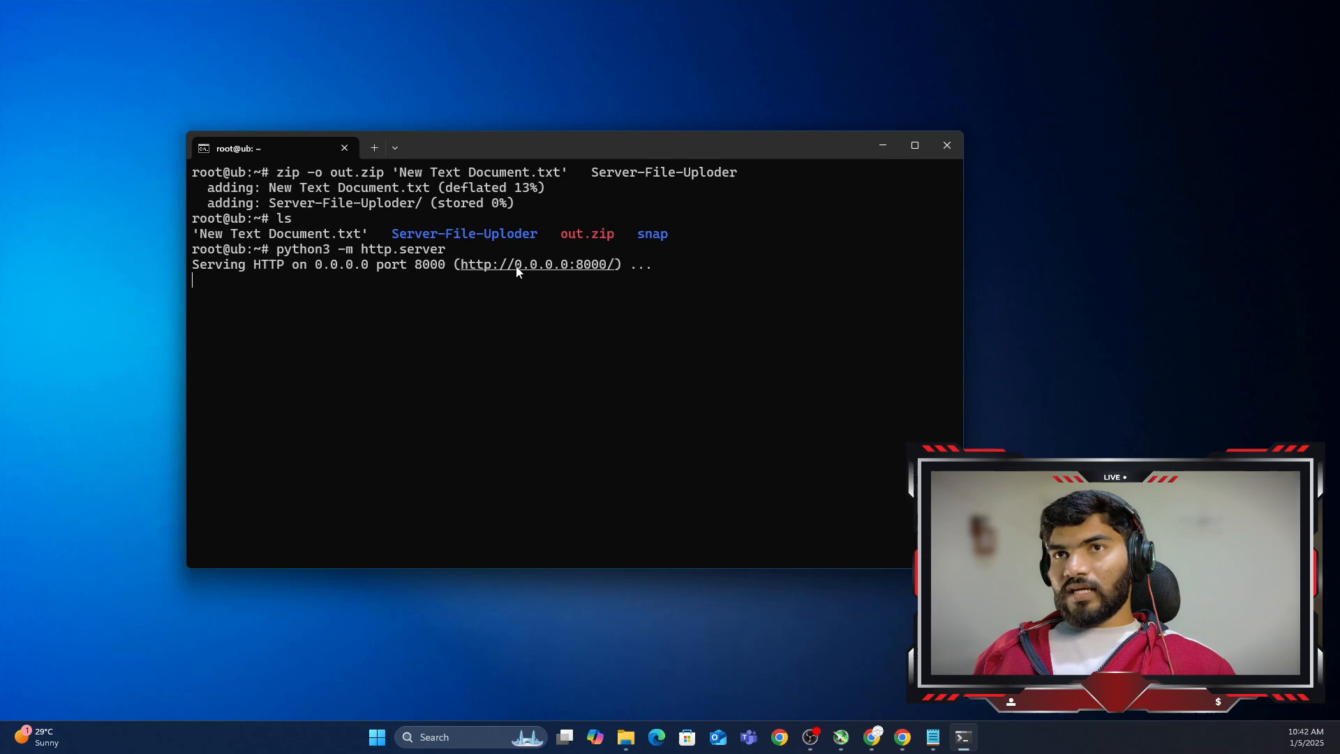
{"action": "mouse_move", "coordinate": [609, 270]}
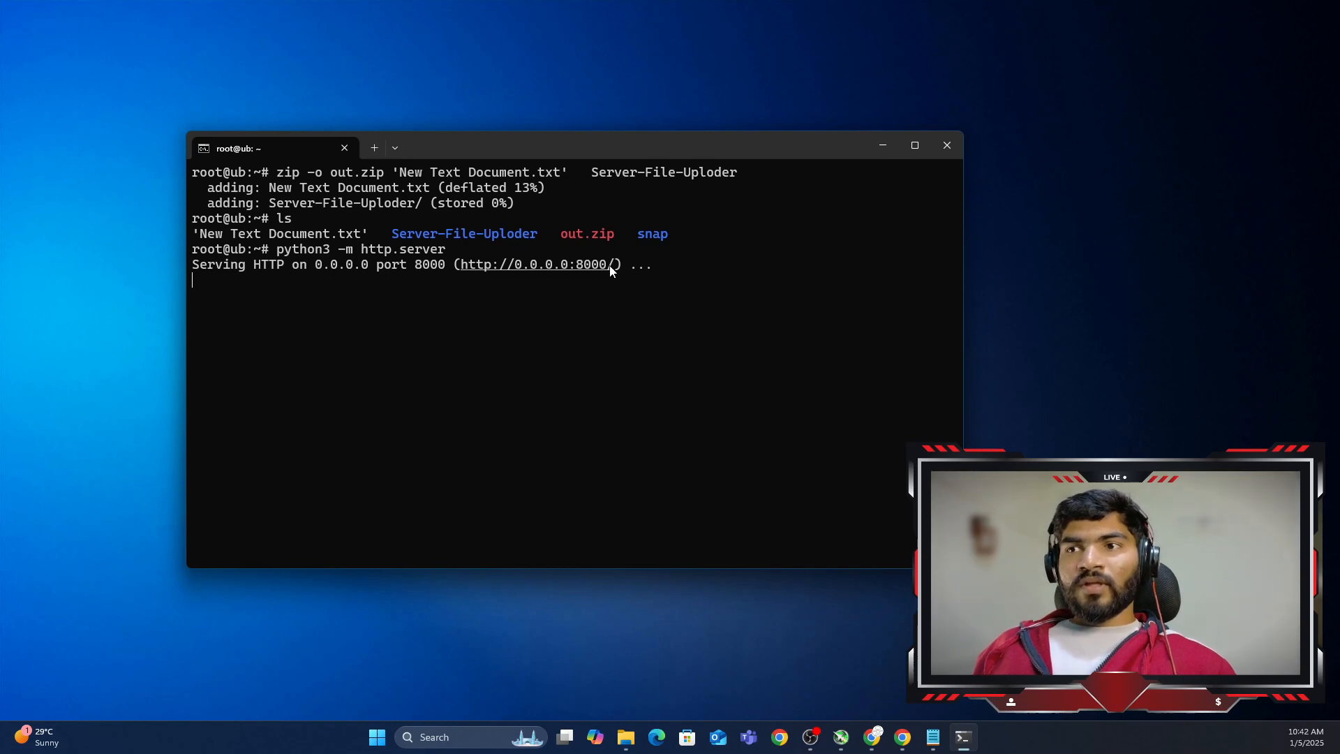
{"action": "mouse_move", "coordinate": [650, 377]}
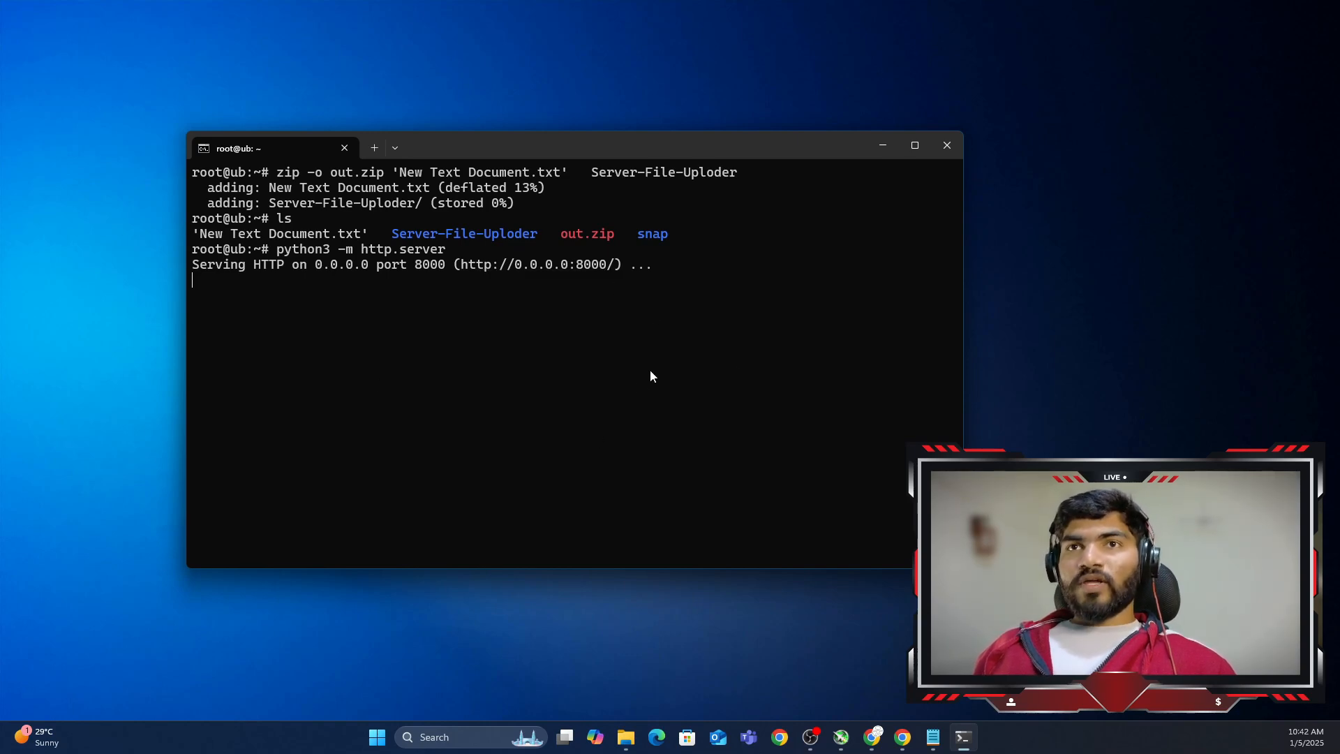
{"action": "mouse_move", "coordinate": [598, 376]}
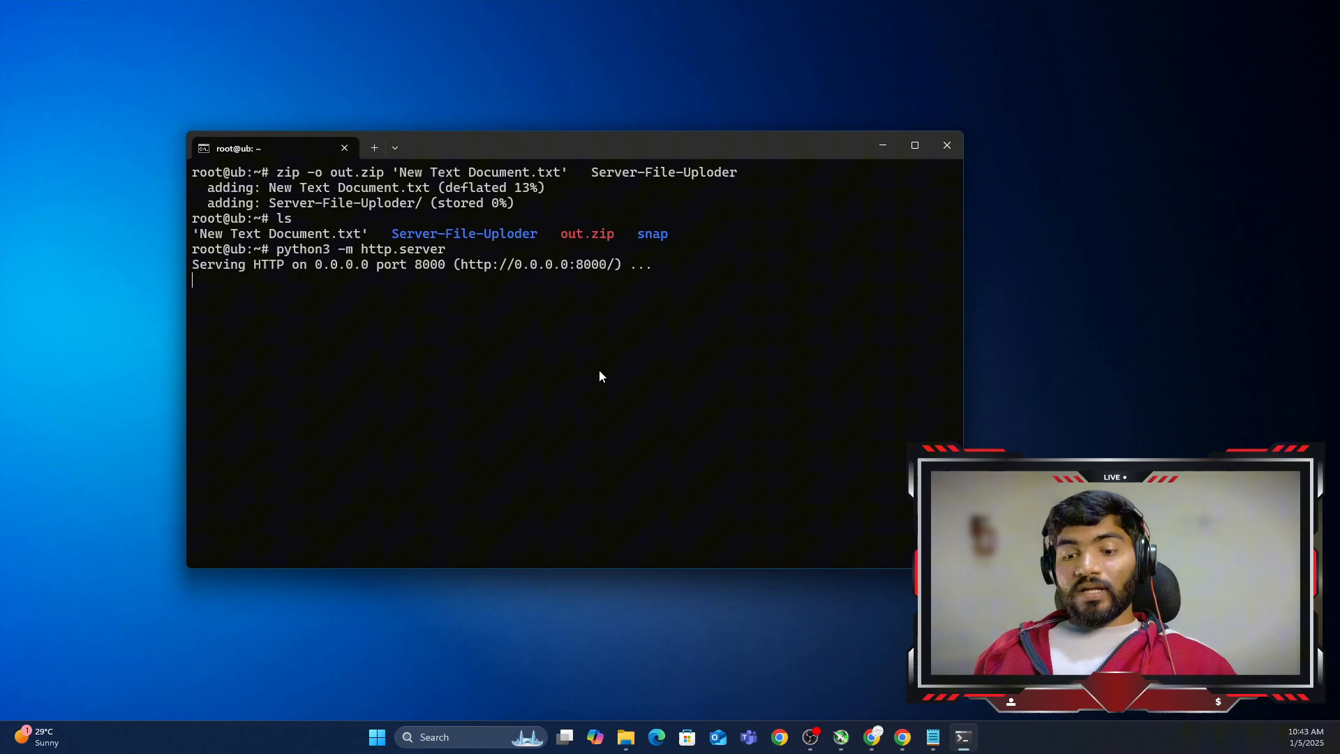
{"action": "key", "text": "ctrl+c"}
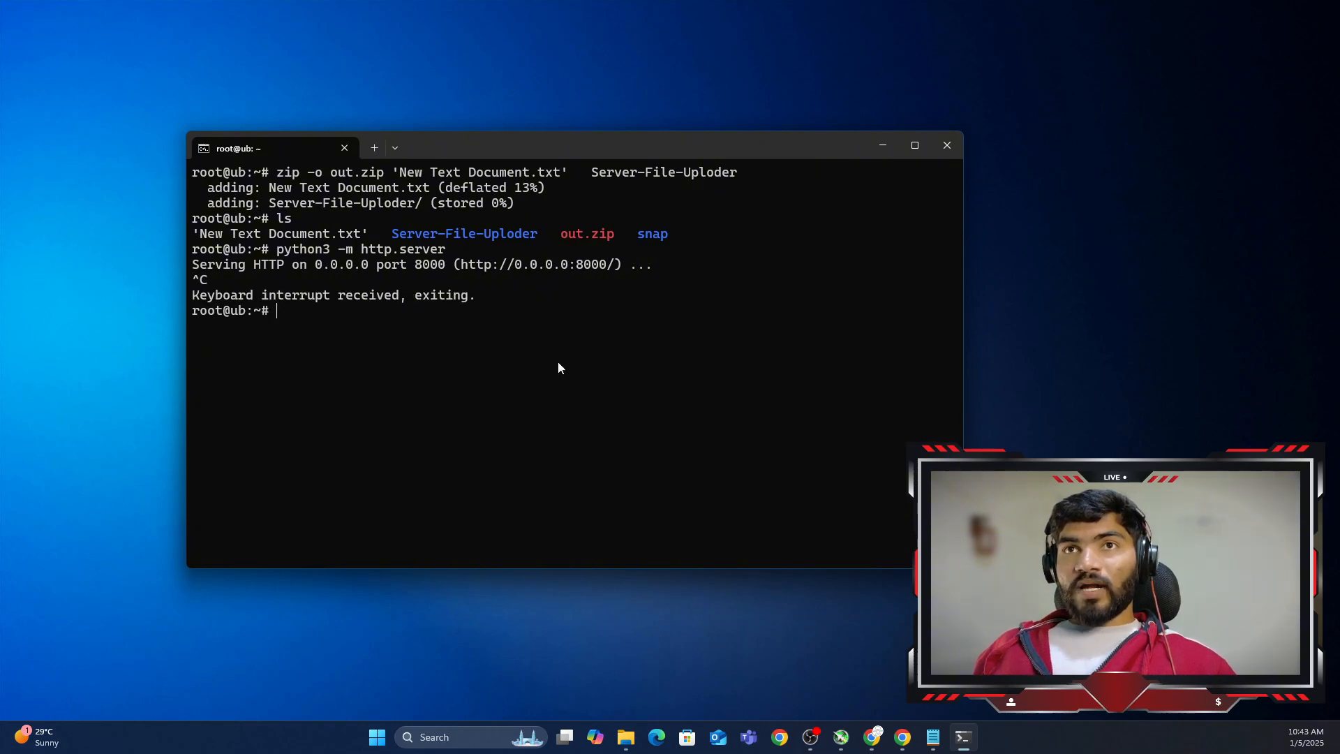
{"action": "type", "text": "curl"}
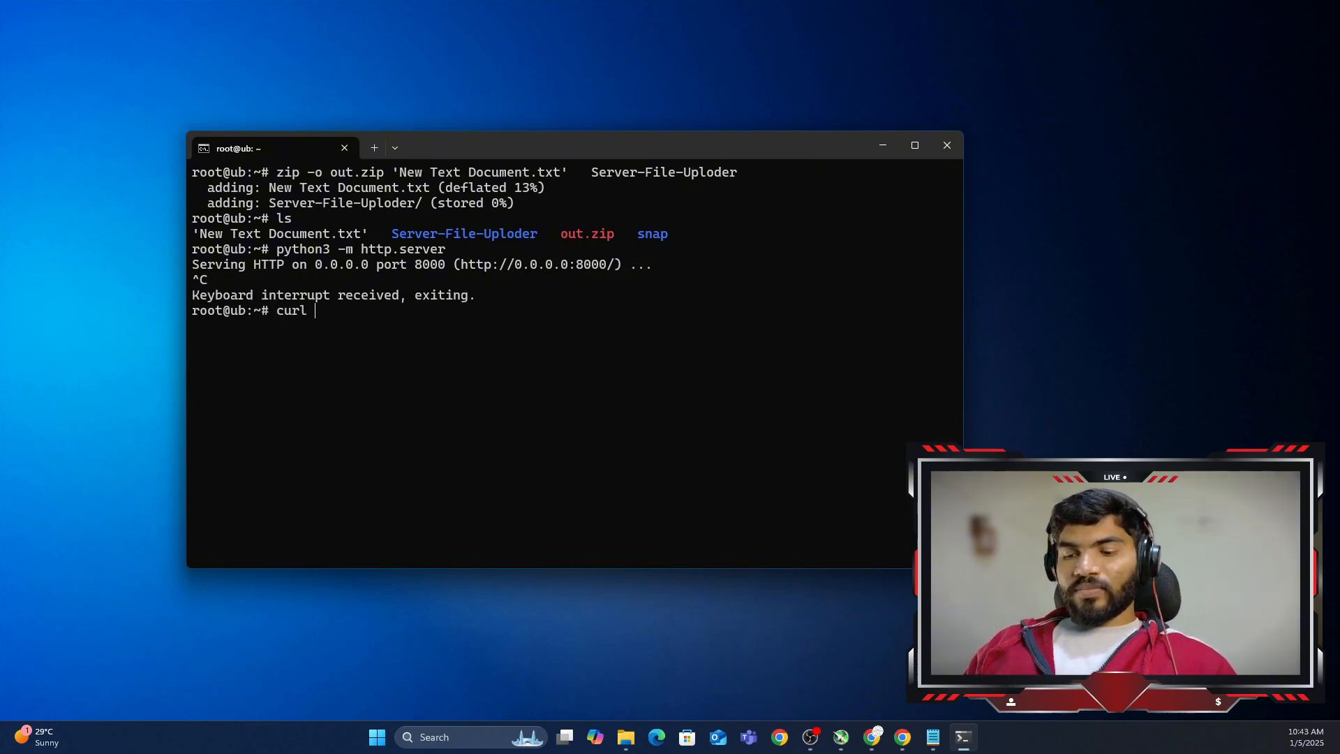
{"action": "type", "text": "ipconfig.io"}
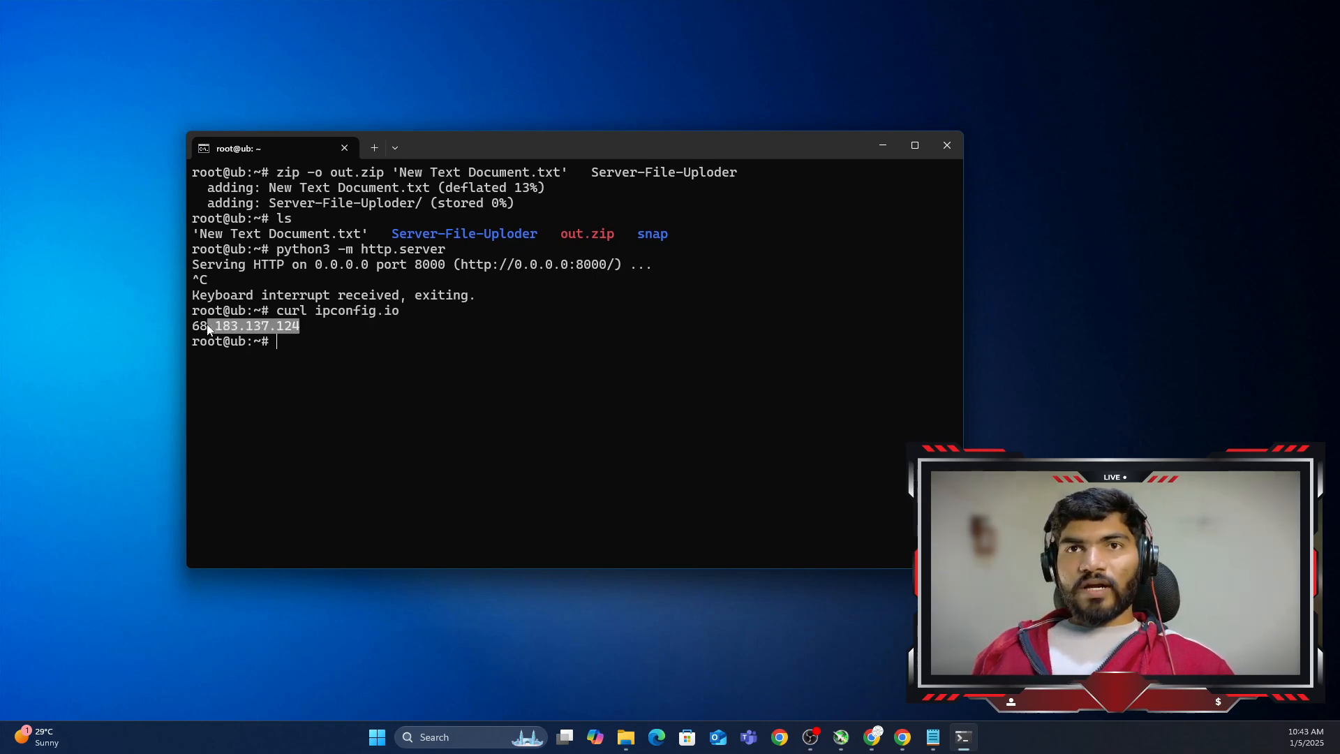
{"action": "type", "text": "curl ipconfig.io"}
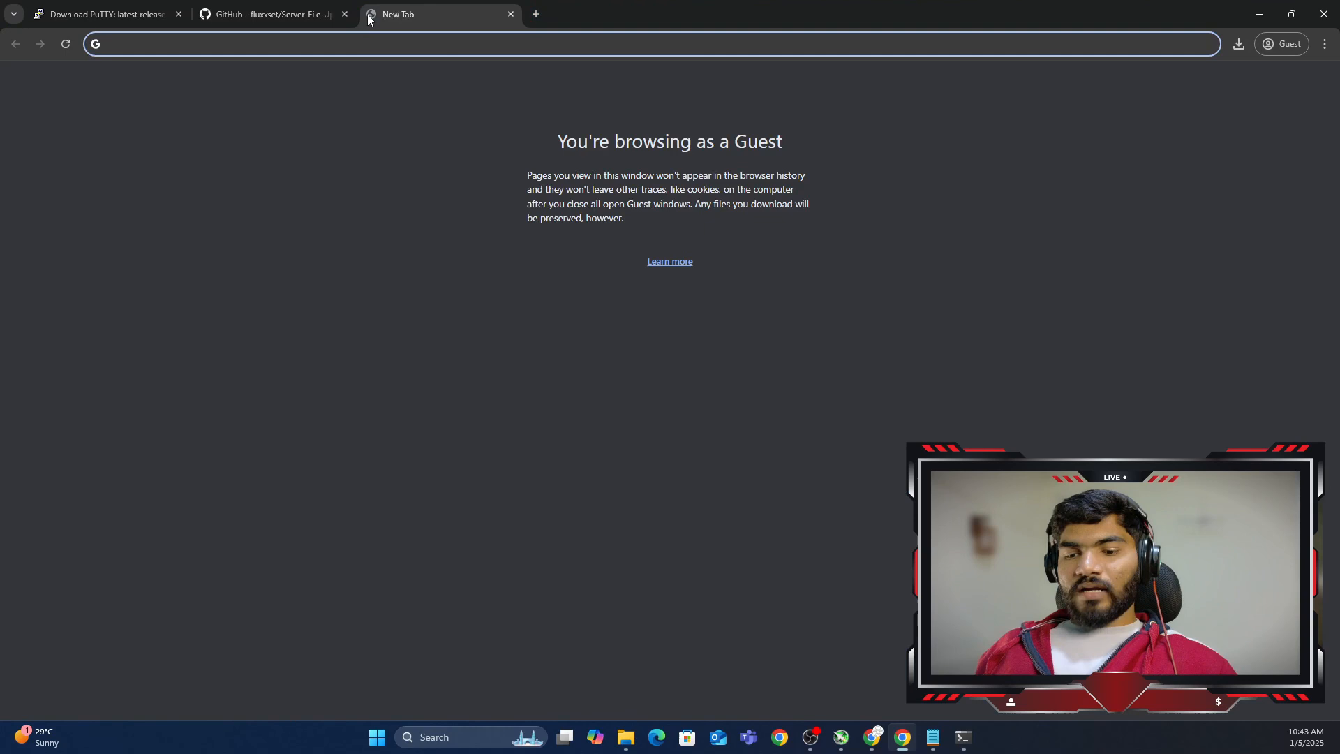
Step: Browse to the server's listing at 68.183.137.124:8000 in a new tab
{"action": "type", "text": "68.183.137.124:"}
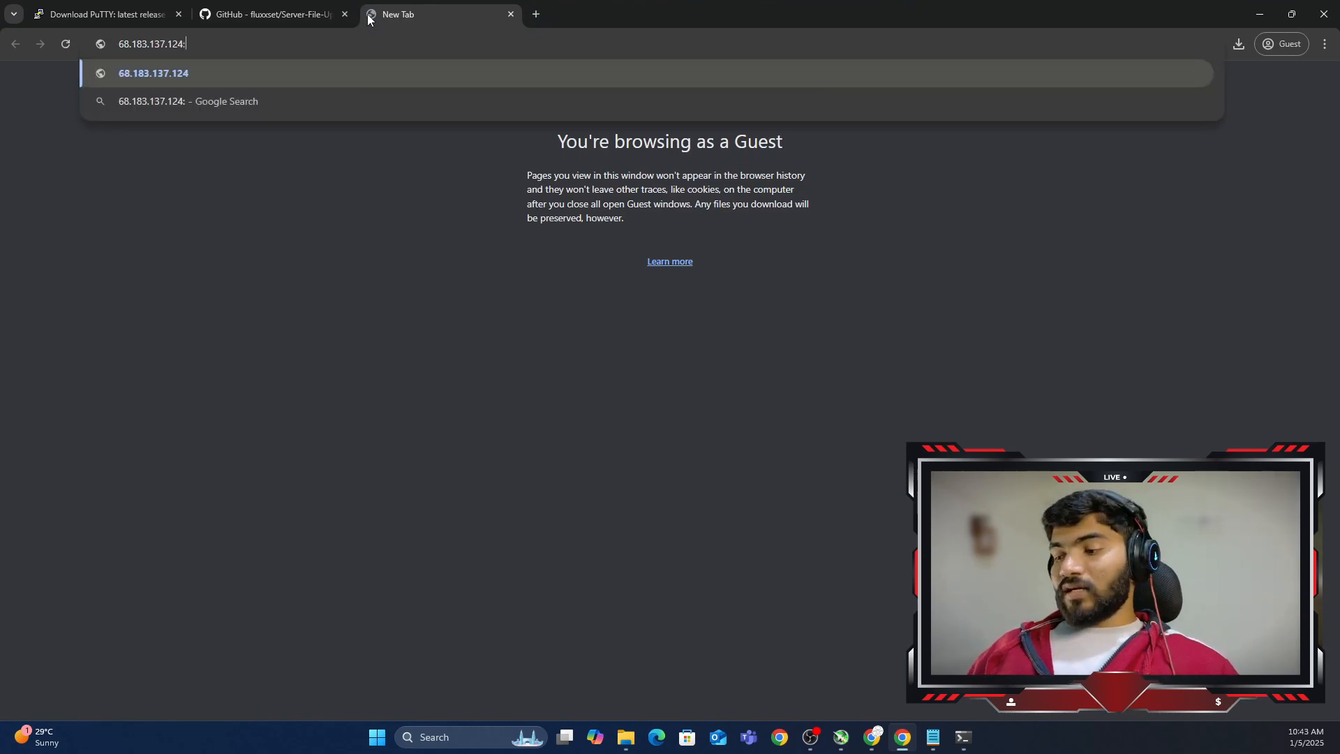
{"action": "type", "text": "8000"}
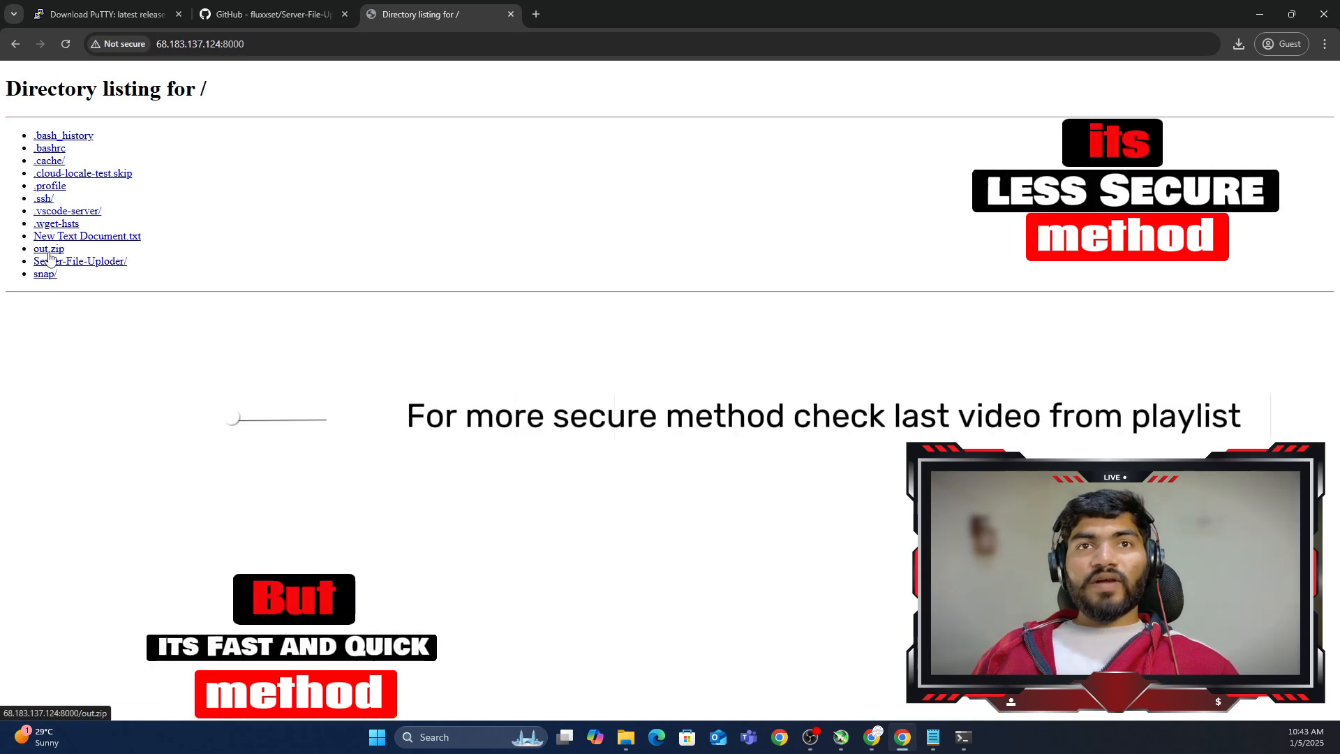
{"action": "mouse_move", "coordinate": [269, 248]}
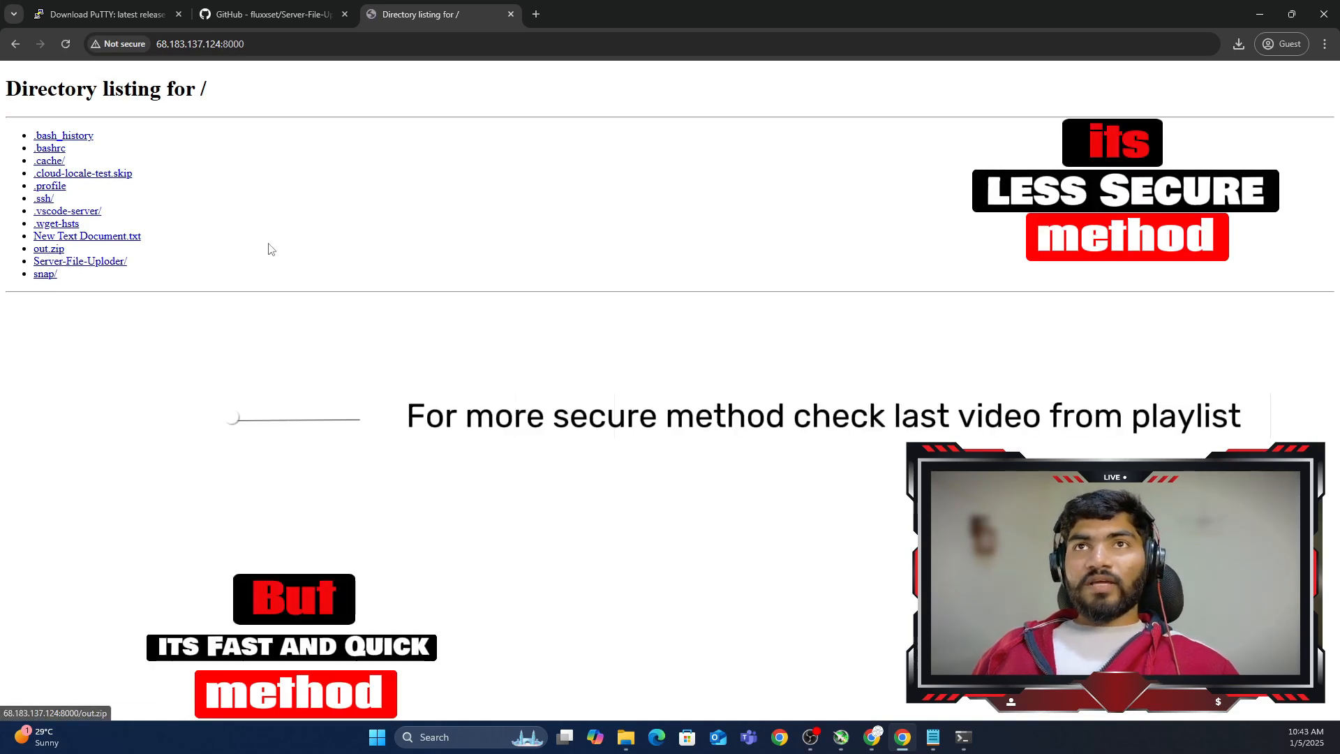
Step: Download out.zip from the listing via the Save As dialog
{"action": "left_click", "coordinate": [49, 249]}
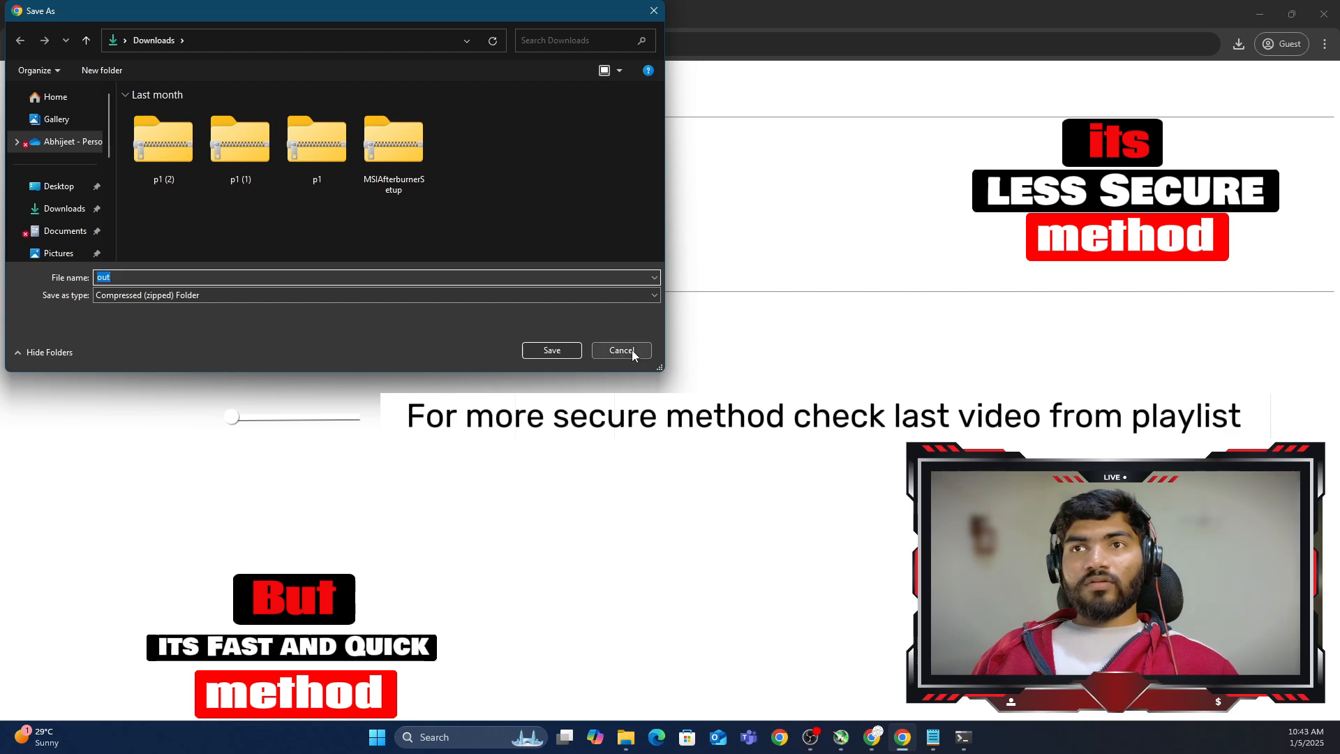
{"action": "mouse_move", "coordinate": [635, 361]}
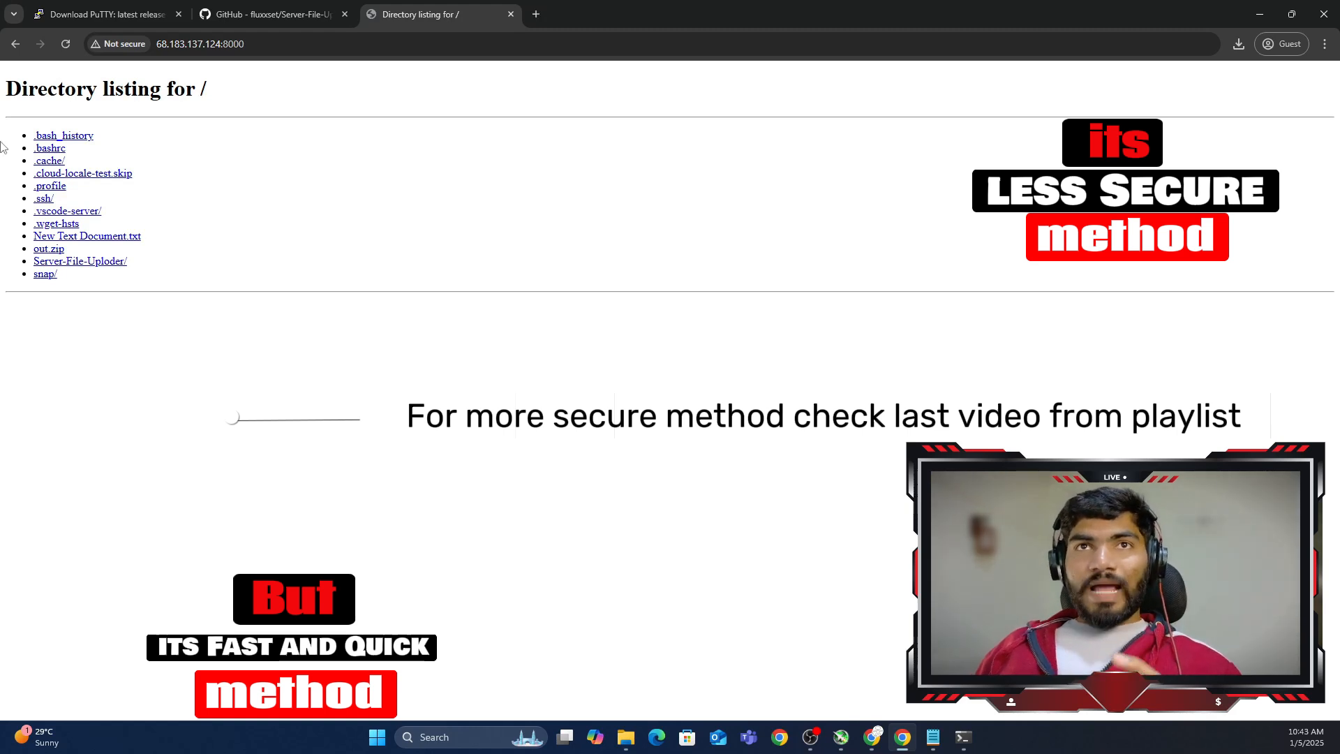
{"action": "mouse_move", "coordinate": [515, 323]}
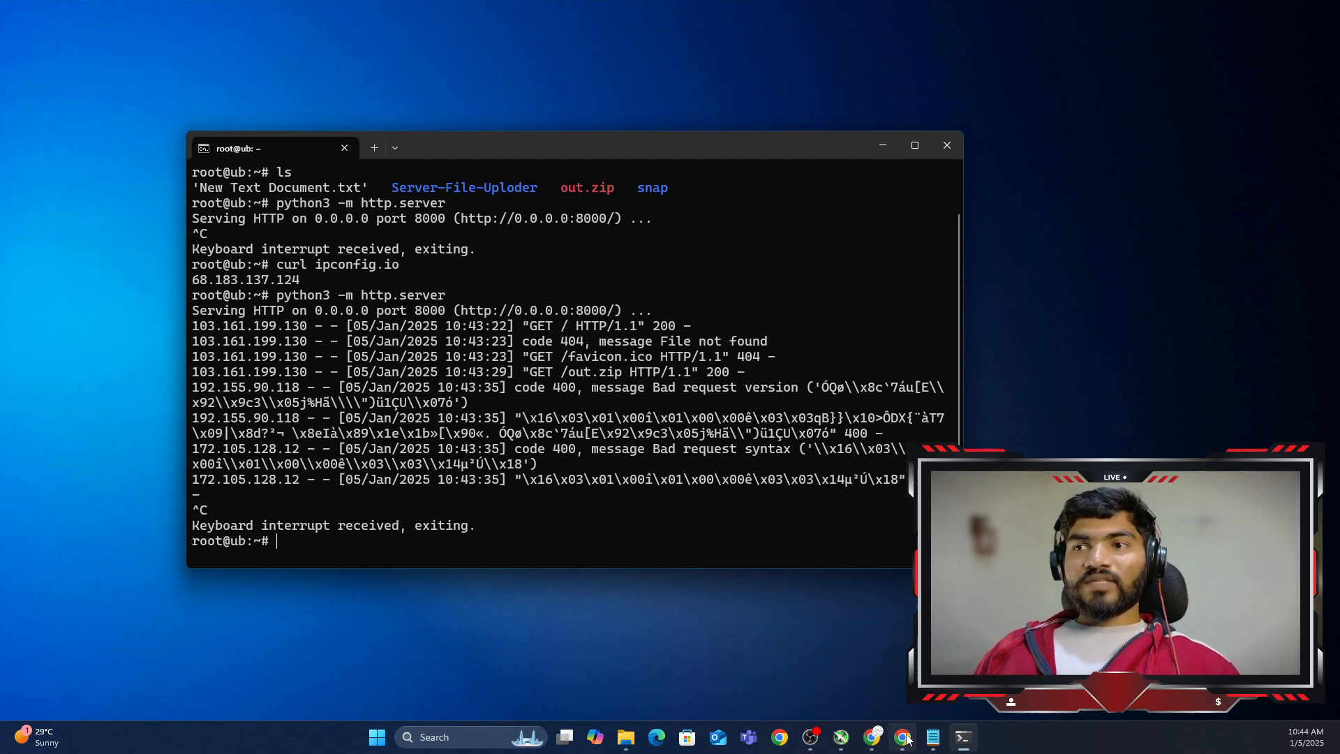
{"action": "mouse_move", "coordinate": [544, 236]}
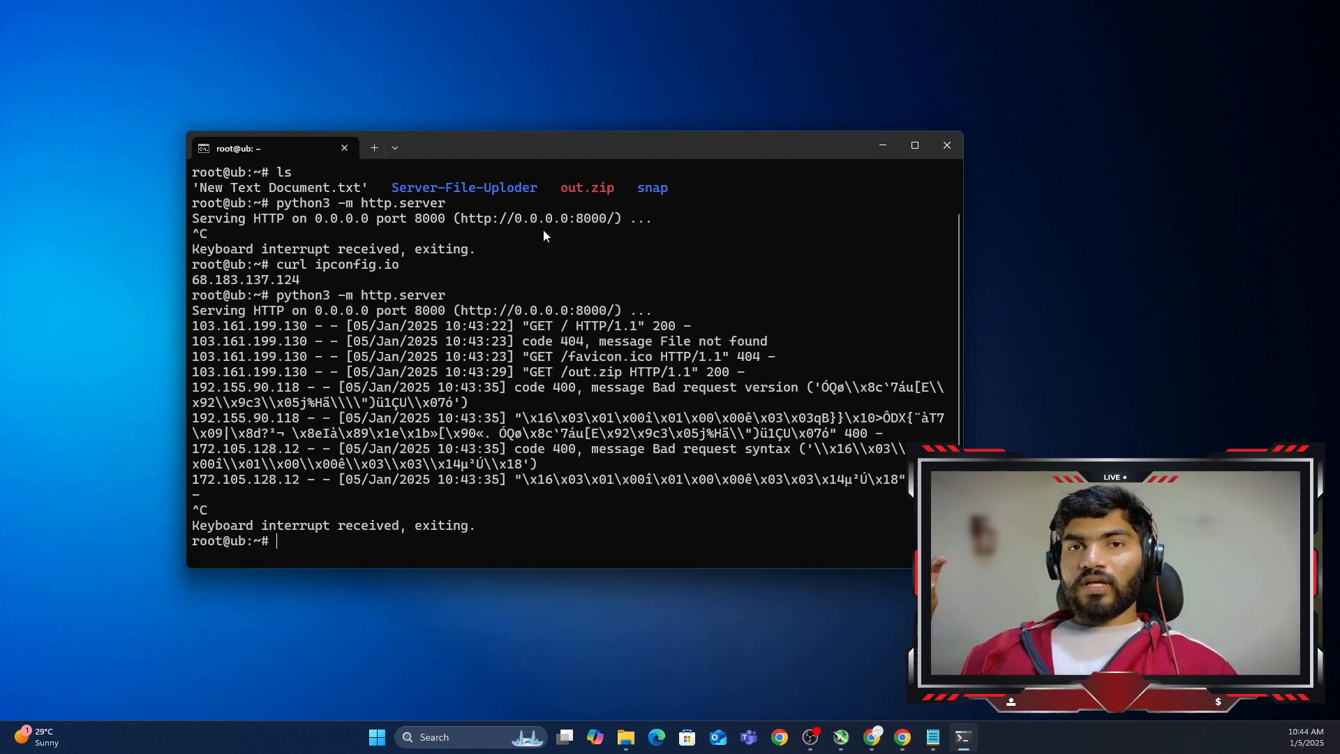